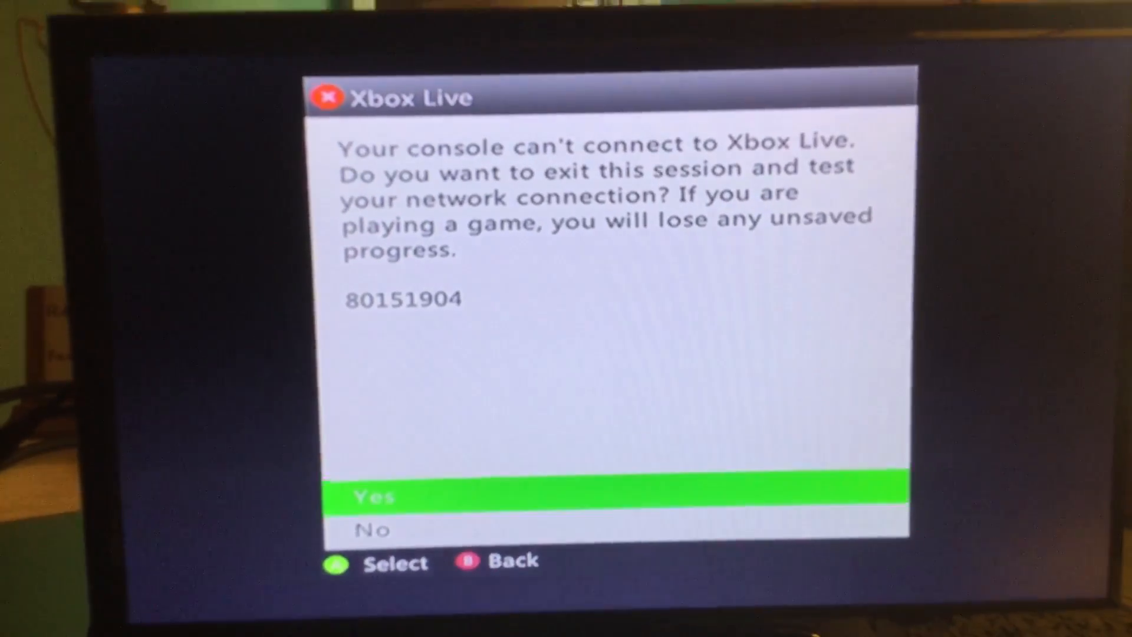
# - Exit the Xbox Live error 80151904 session to test the network connection
pyautogui.click(619, 496)
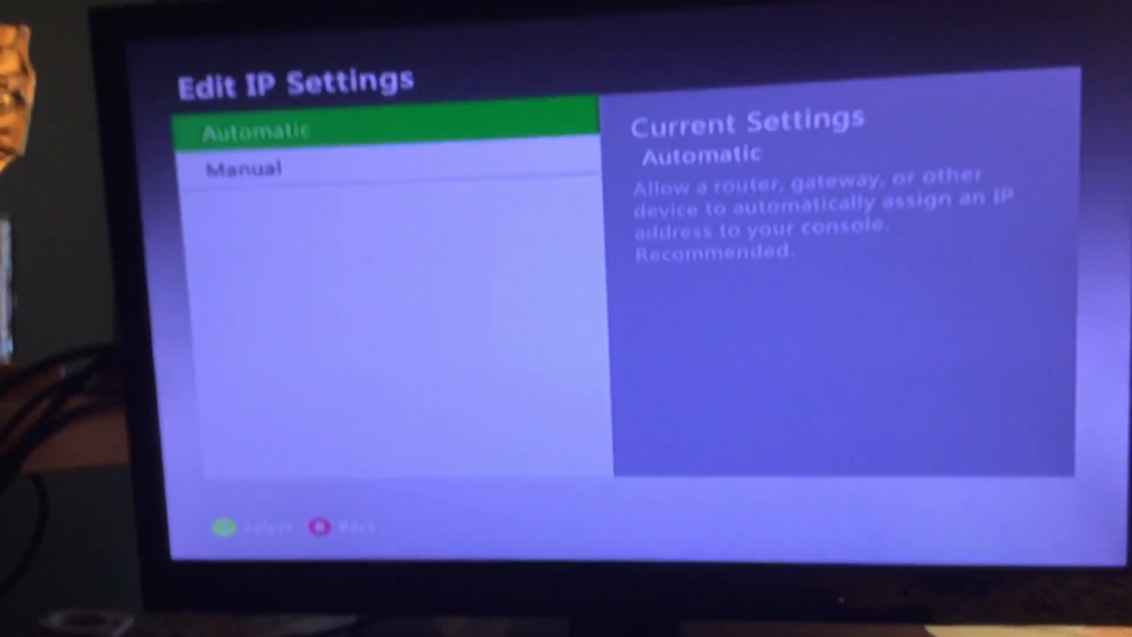
# - Set IP settings to Manual, then reopen the Edit IP Settings choices
pyautogui.click(245, 168)
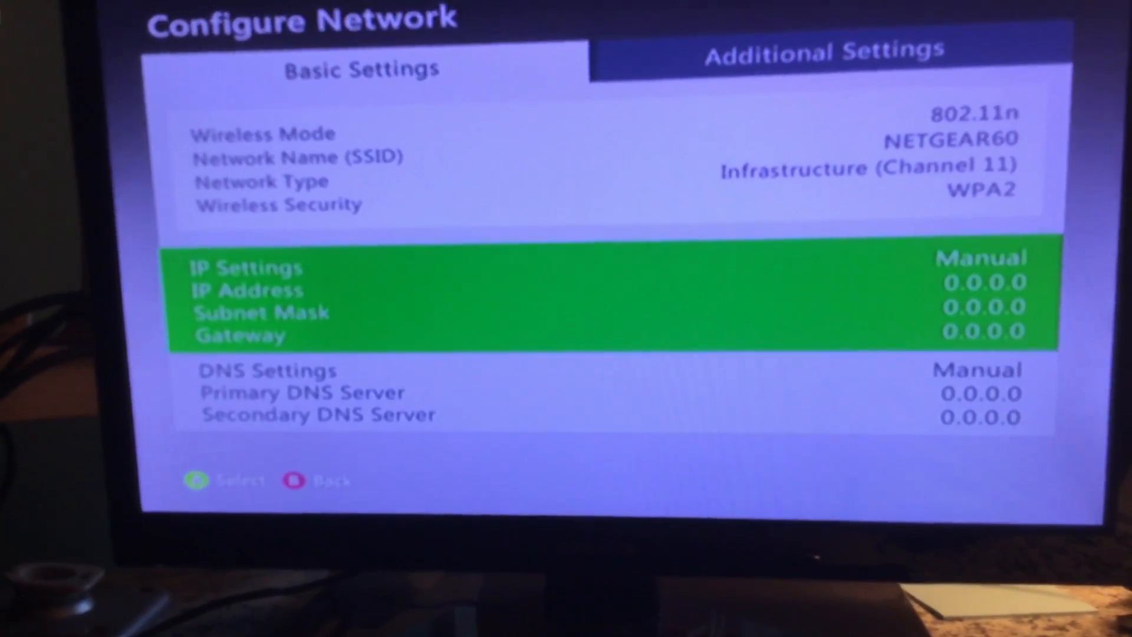
pyautogui.click(245, 268)
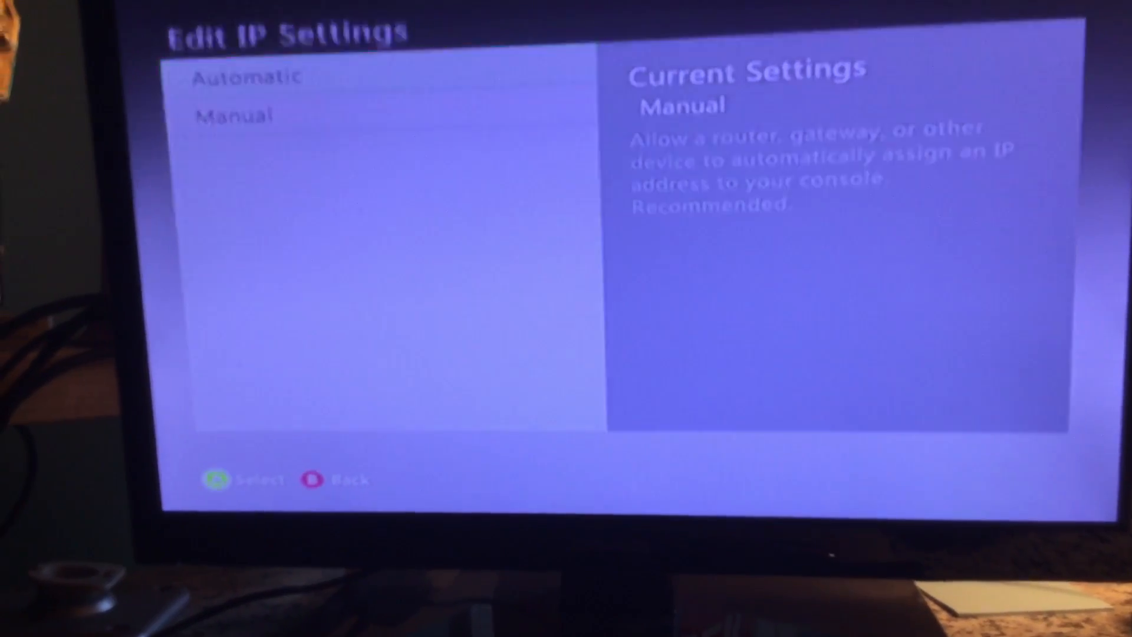